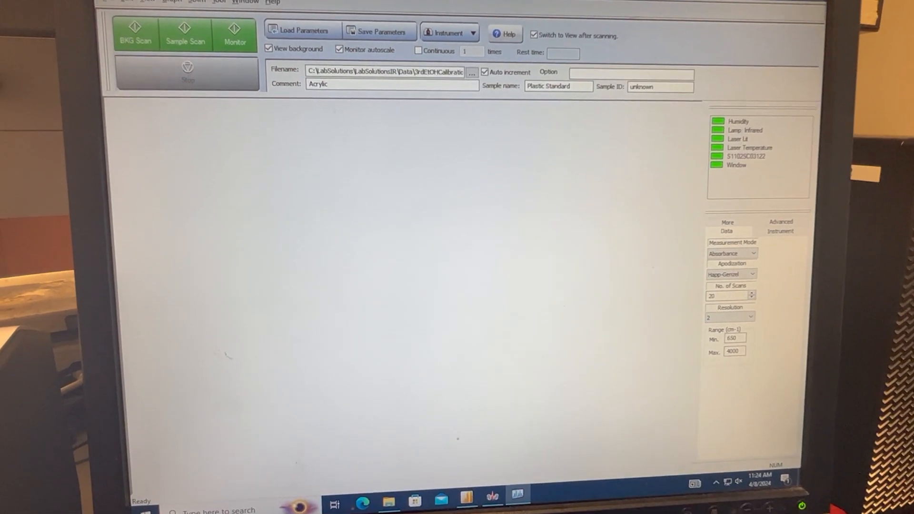
Step: Bring up the Open dialog and browse to the folder holding the saved spectrum files
left_click(301, 30)
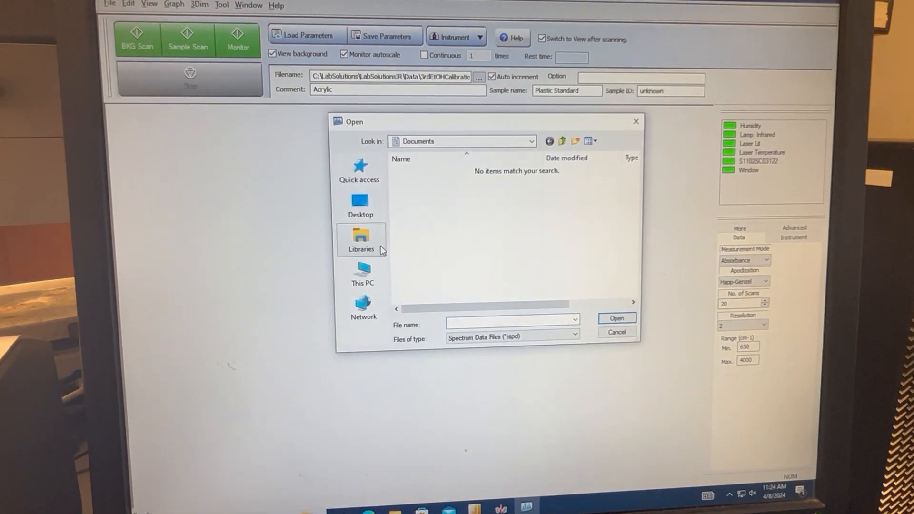
left_click(360, 205)
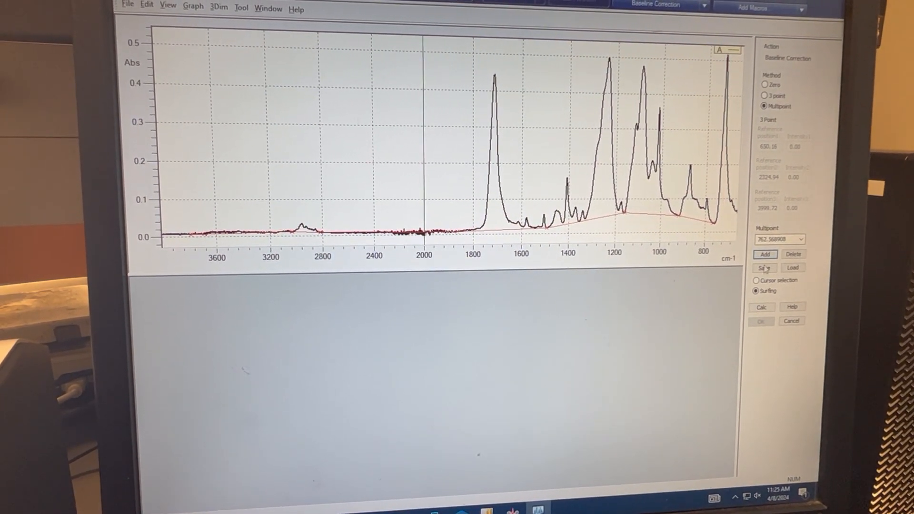
Step: Confirm the multipoint baseline anchor points traced beneath spectrum A
left_click(763, 306)
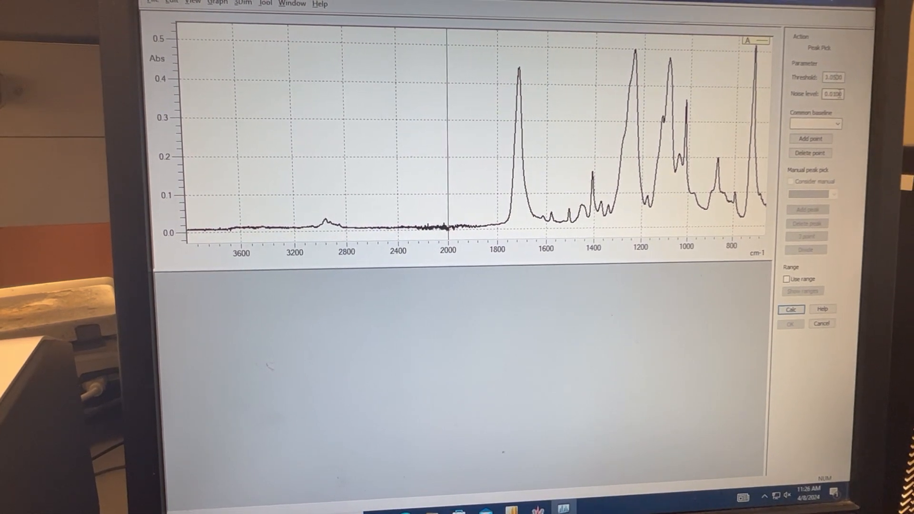
Step: Calculate peaks on the baseline-corrected spectrum A
left_click(793, 309)
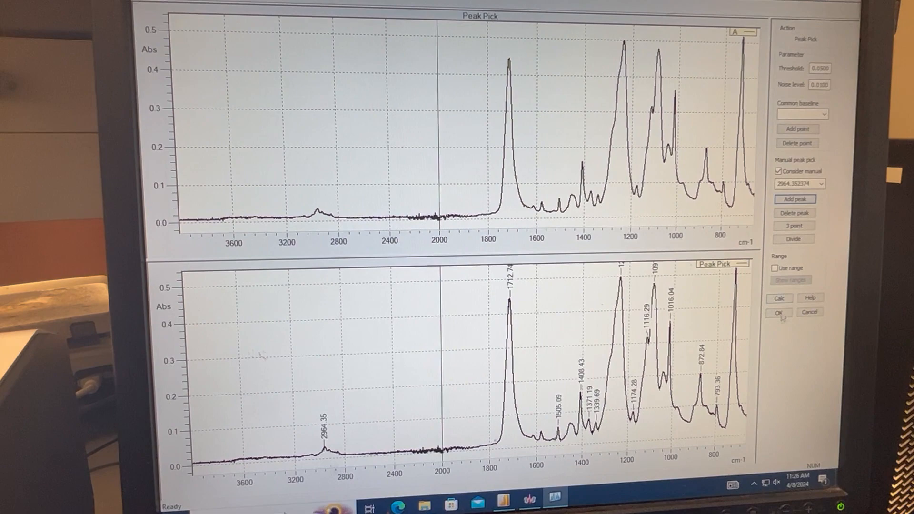
Step: Keep the picked peak labels (1712.74, 1408.43, 872.84) on spectrum A
left_click(779, 311)
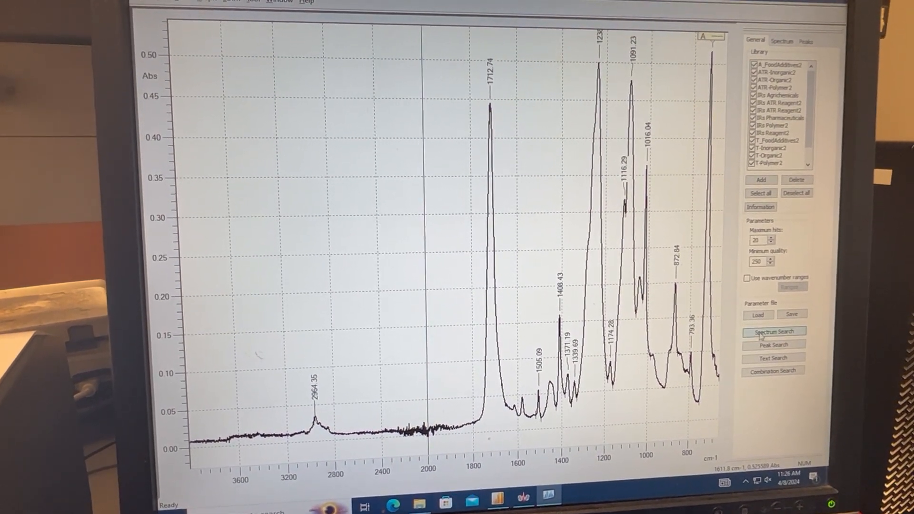
Step: Run a spectrum search of peak-labelled spectrum A against all checked libraries
left_click(775, 331)
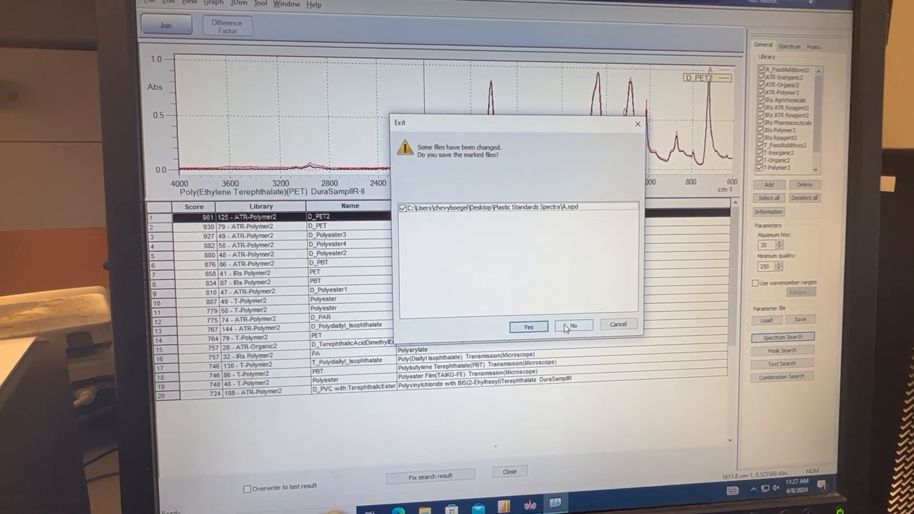
Step: Exit LabSolutions IR answering No to saving the changed spectrum A file
left_click(573, 325)
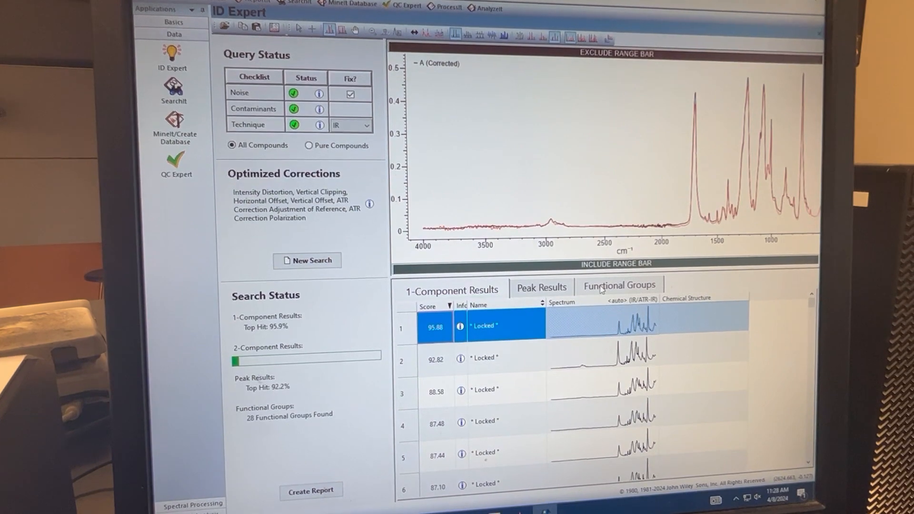
Step: Show the functional groups list and highlight the C-CX-COOH carboxylic acid structure and bands
left_click(619, 285)
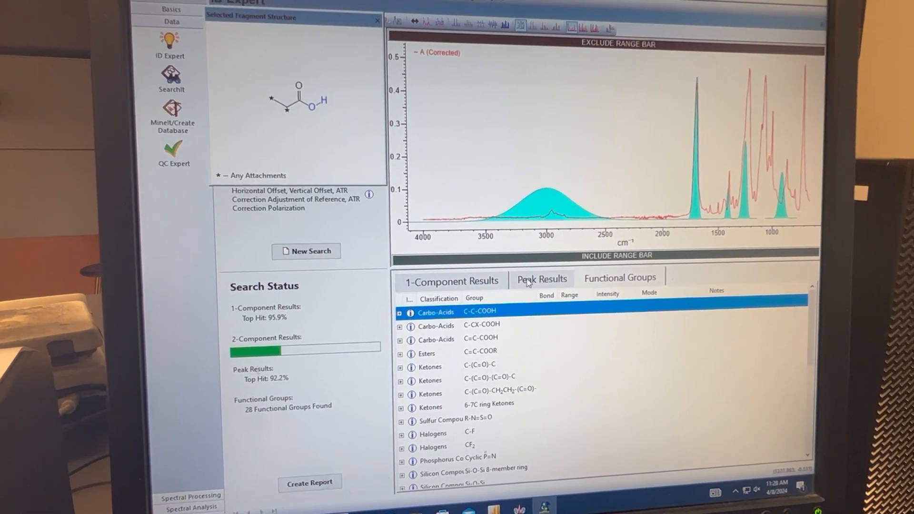
left_click(481, 325)
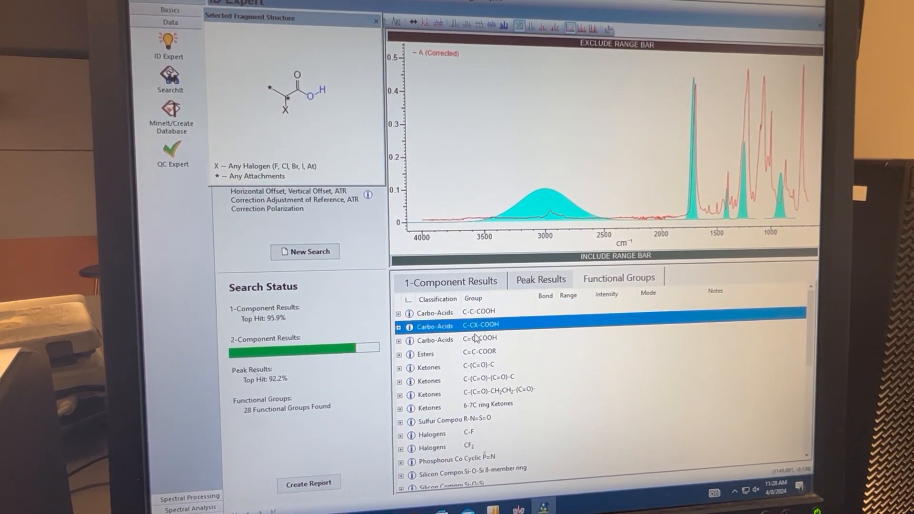